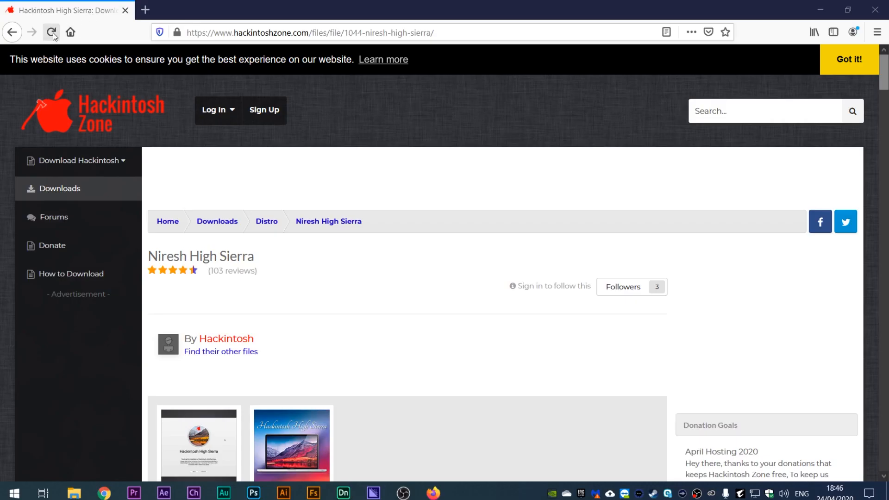
- Reload the Niresh High Sierra page, view its screenshot, and show the Download Hackintosh version list
click(51, 33)
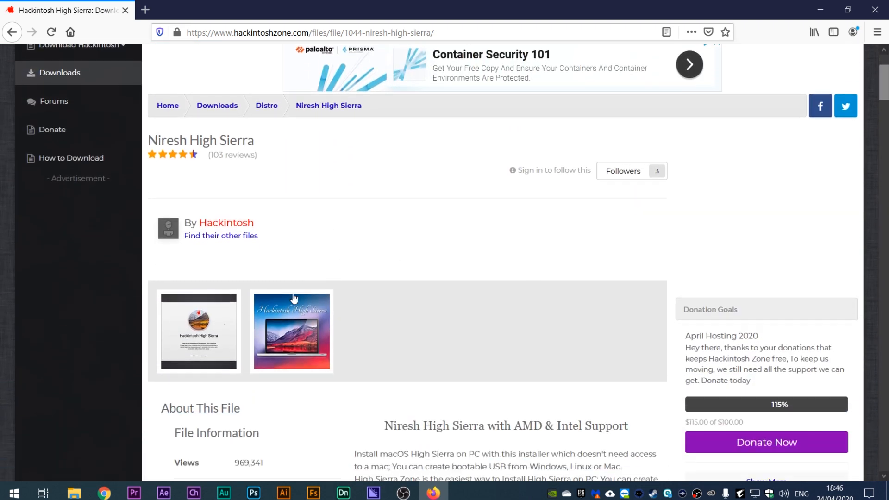
click(291, 331)
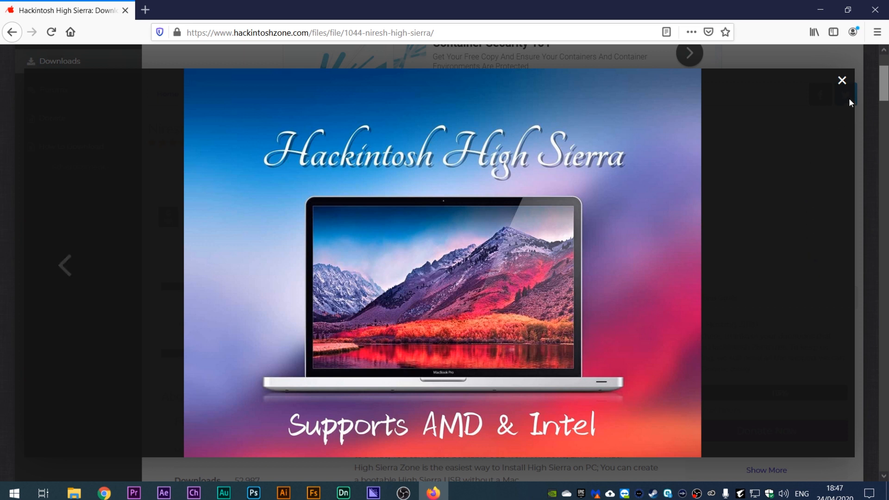
click(841, 80)
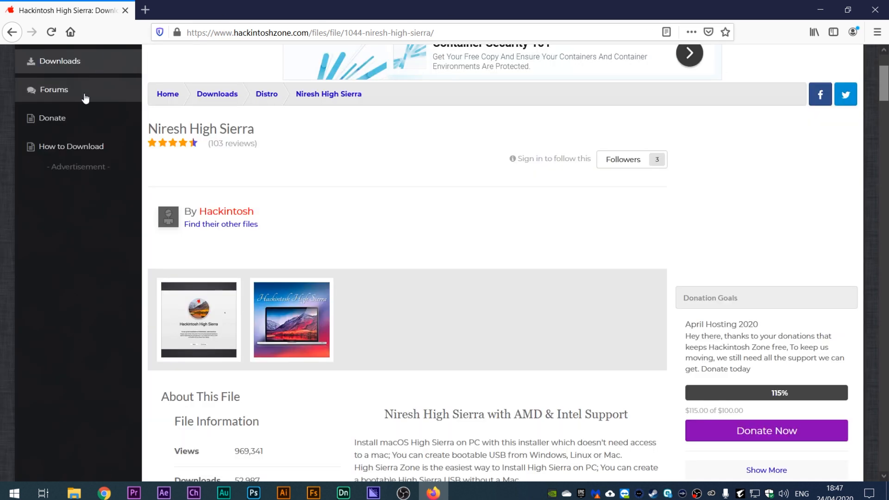
click(77, 160)
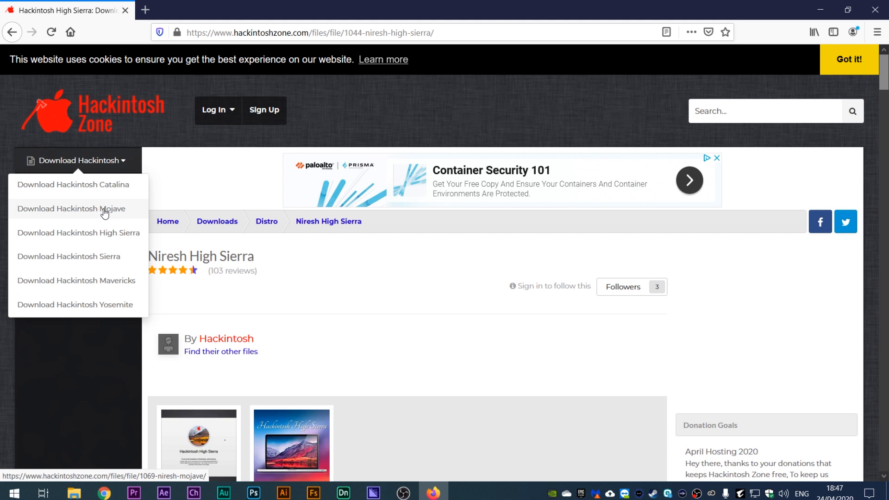
- Go to the Niresh Mojave page and browse its installer screenshot gallery, then close the lightbox
click(71, 209)
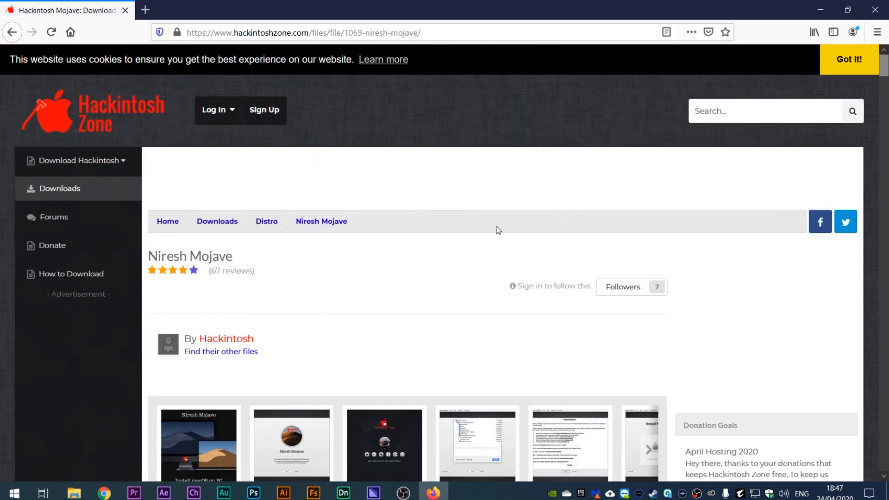
click(198, 443)
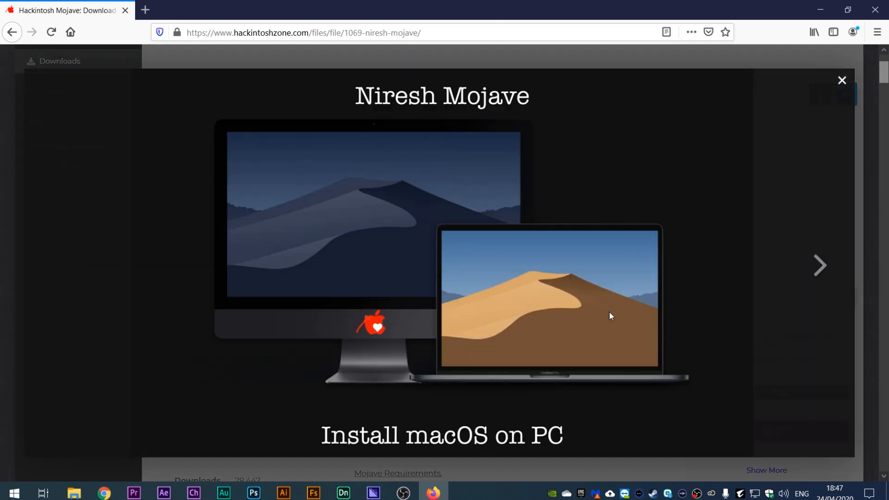
mouse_move(820, 277)
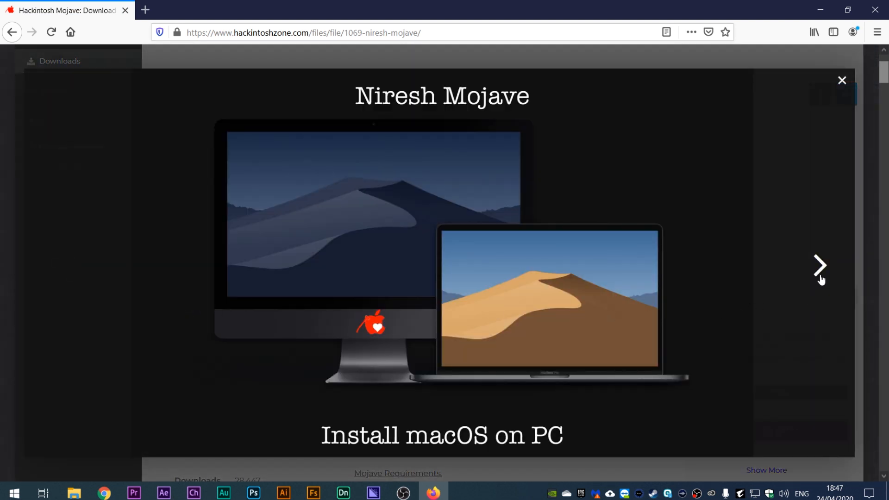
click(819, 266)
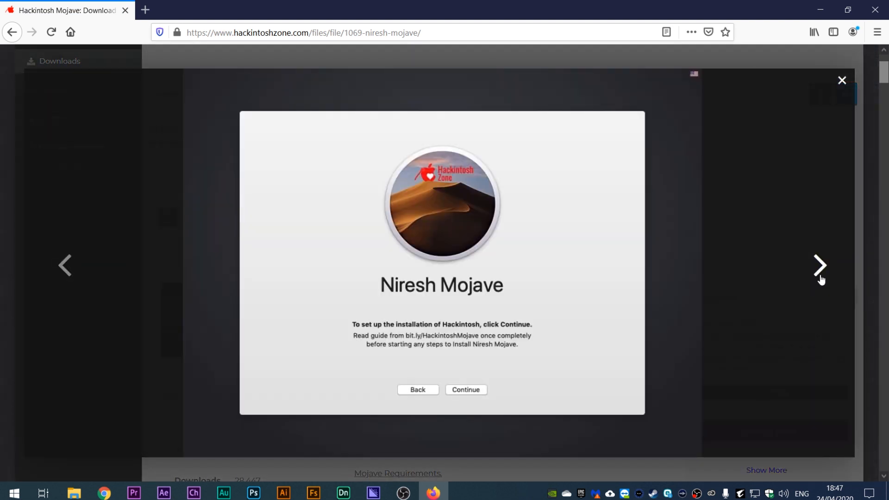
click(819, 265)
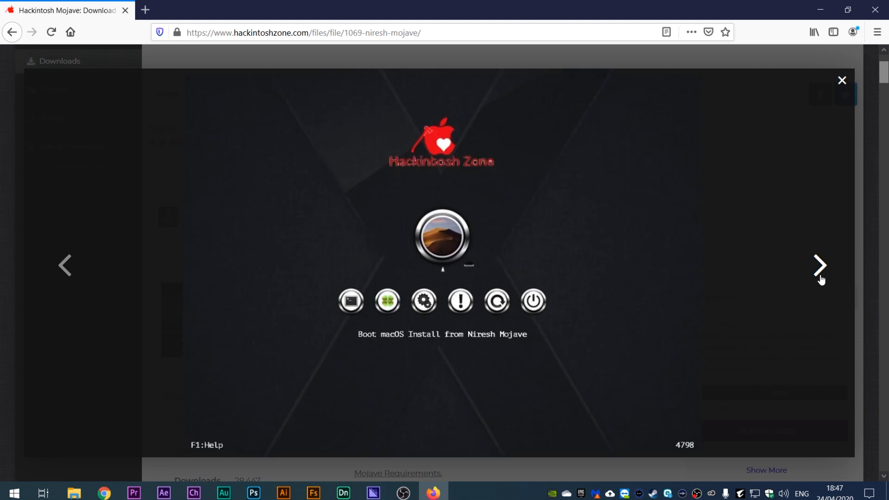
click(819, 265)
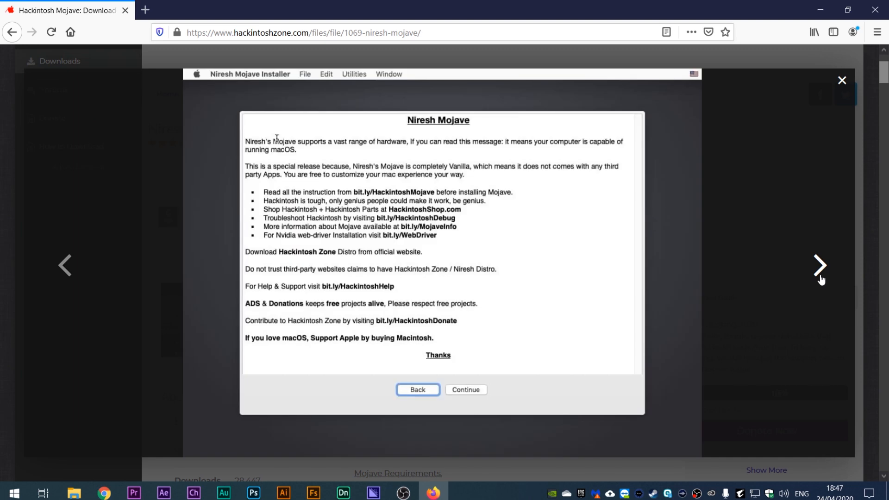
click(465, 389)
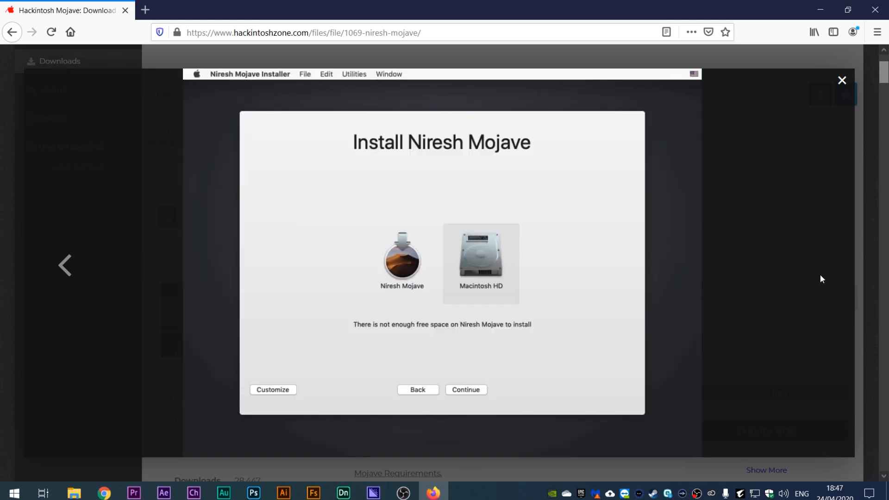
click(842, 80)
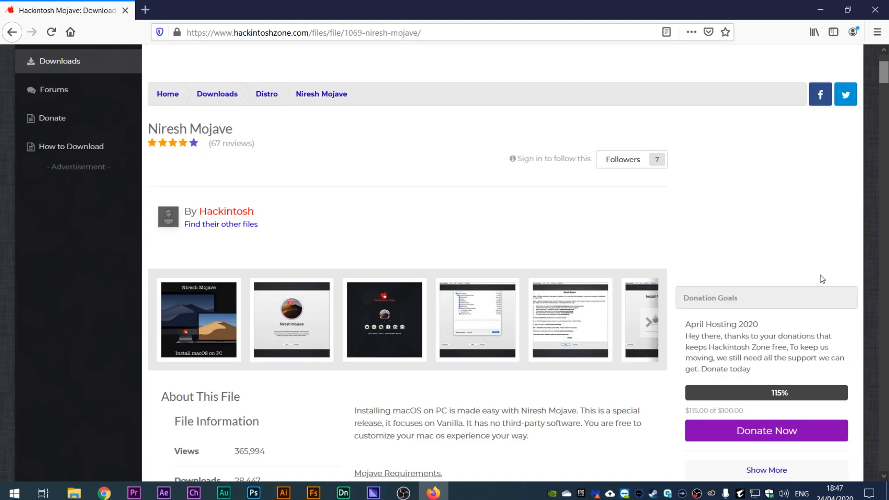
mouse_move(701, 484)
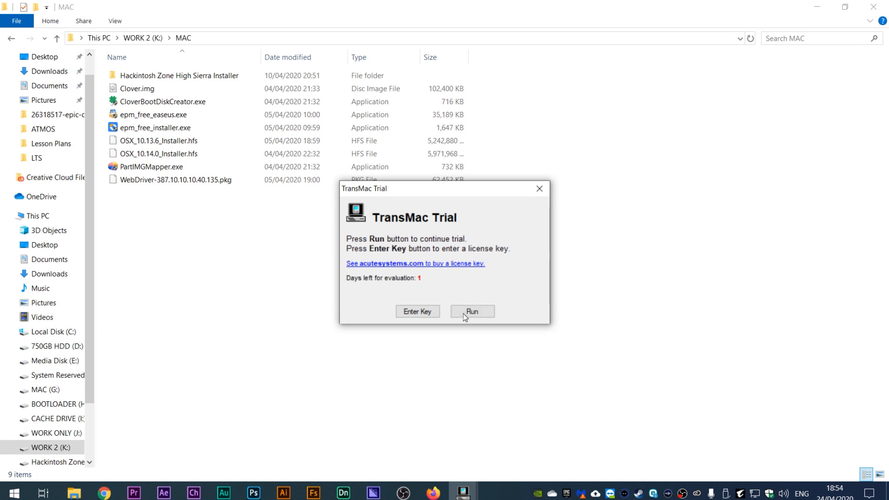
- Continue TransMac's trial and start Restore with Disk Image on the 29 GB SanDisk Ultra drive, accepting the warning
click(471, 311)
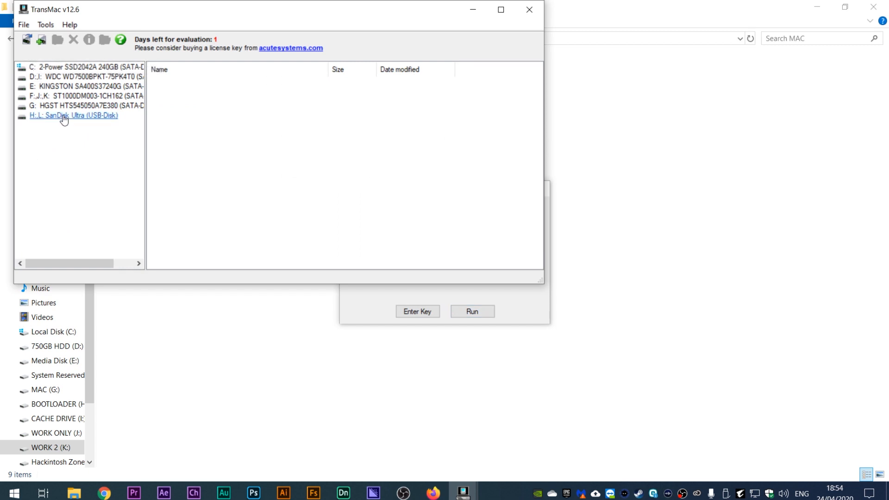
right_click(72, 115)
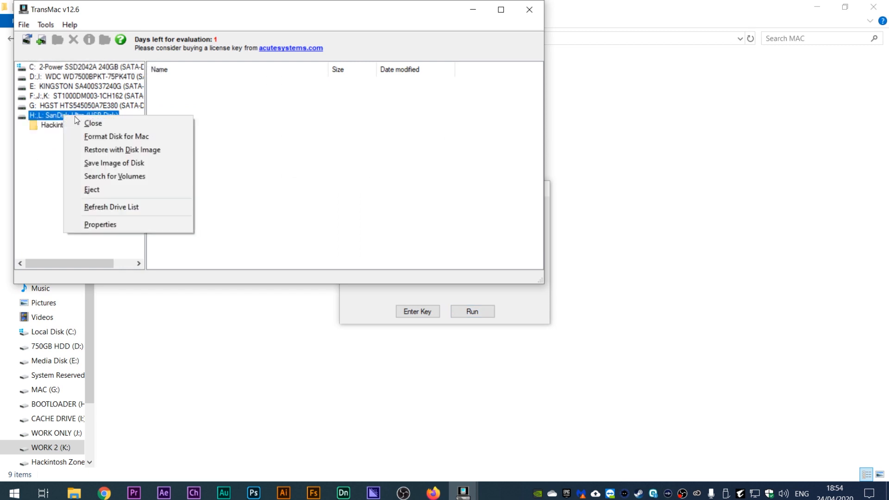
click(122, 150)
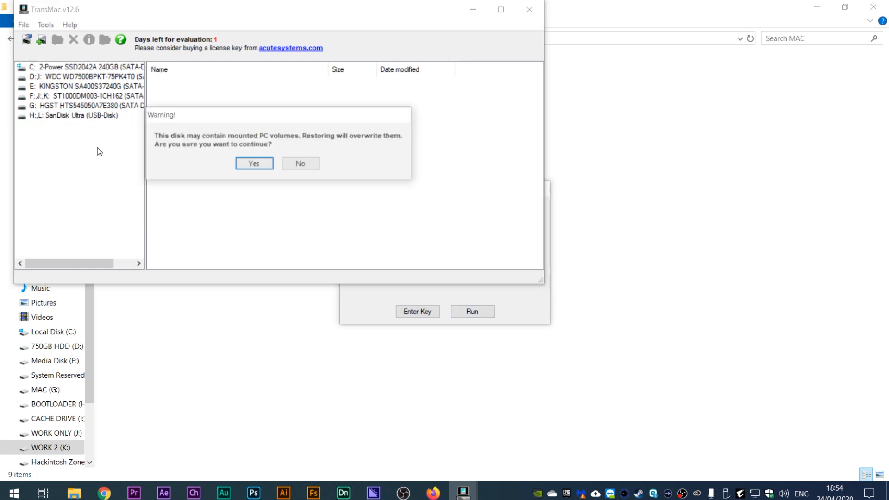
click(254, 163)
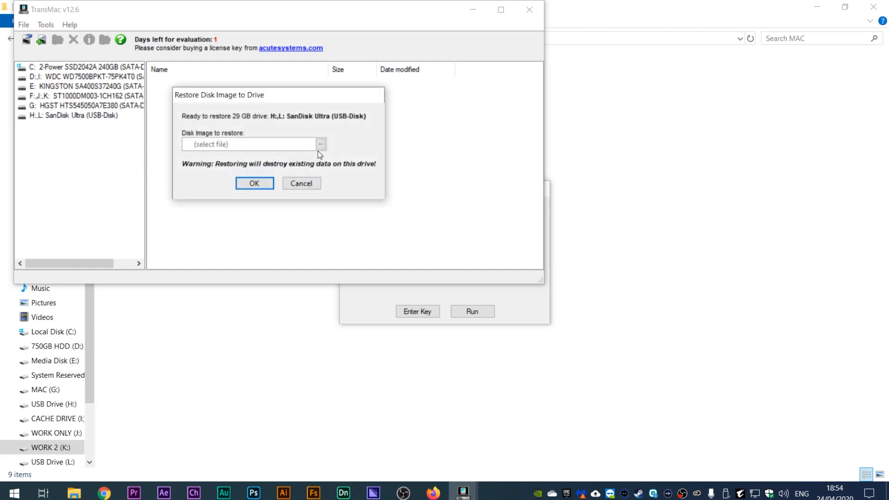
- Choose the Hackintosh Zone High Sierra Installer.dmg and begin restoring it onto the SanDisk drive, confirming the overwrite
click(320, 145)
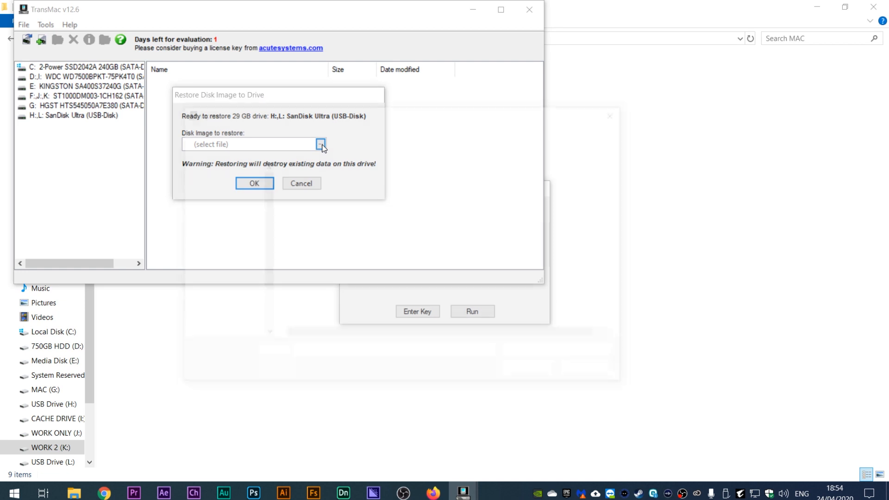
click(321, 144)
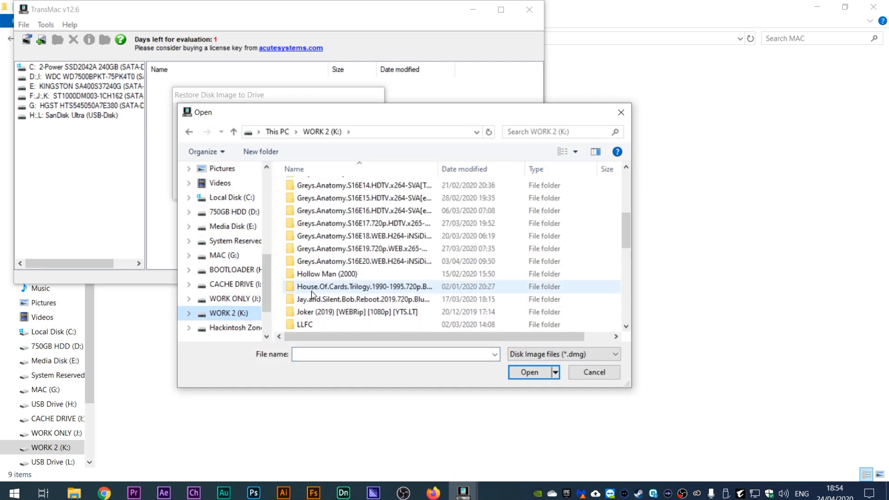
scroll(down, 3)
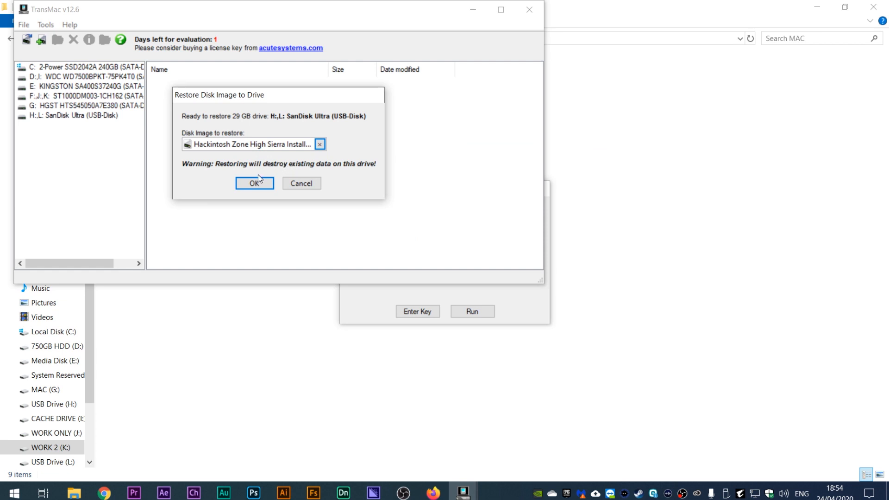
click(254, 183)
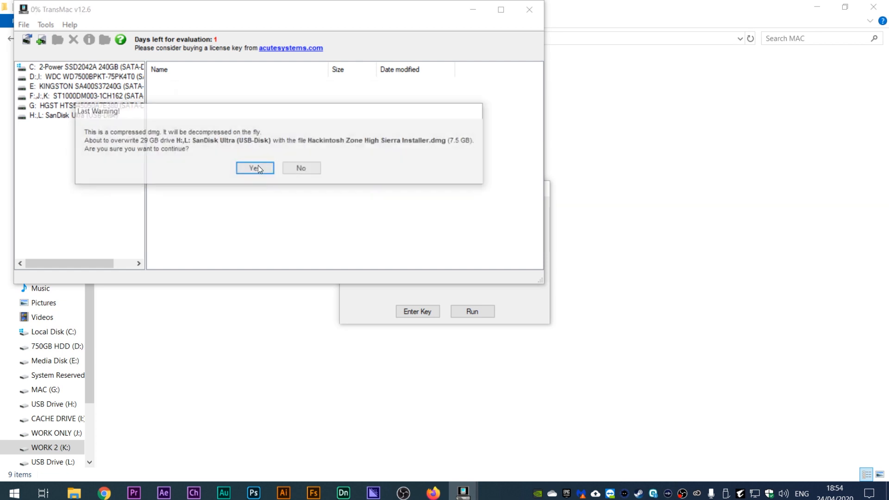
click(254, 167)
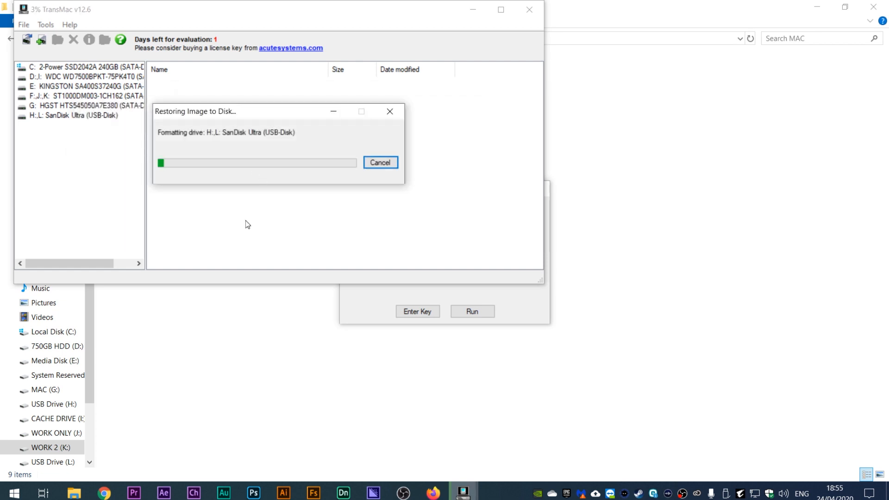